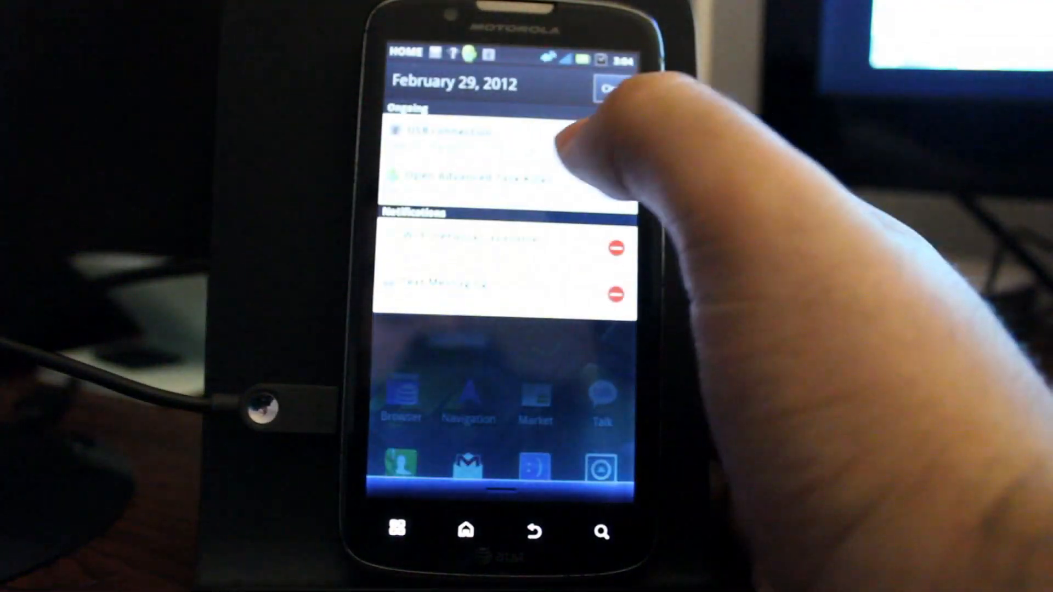
- From the USB connection notification, set the mode to USB Mass Storage and confirm
left_click(470, 132)
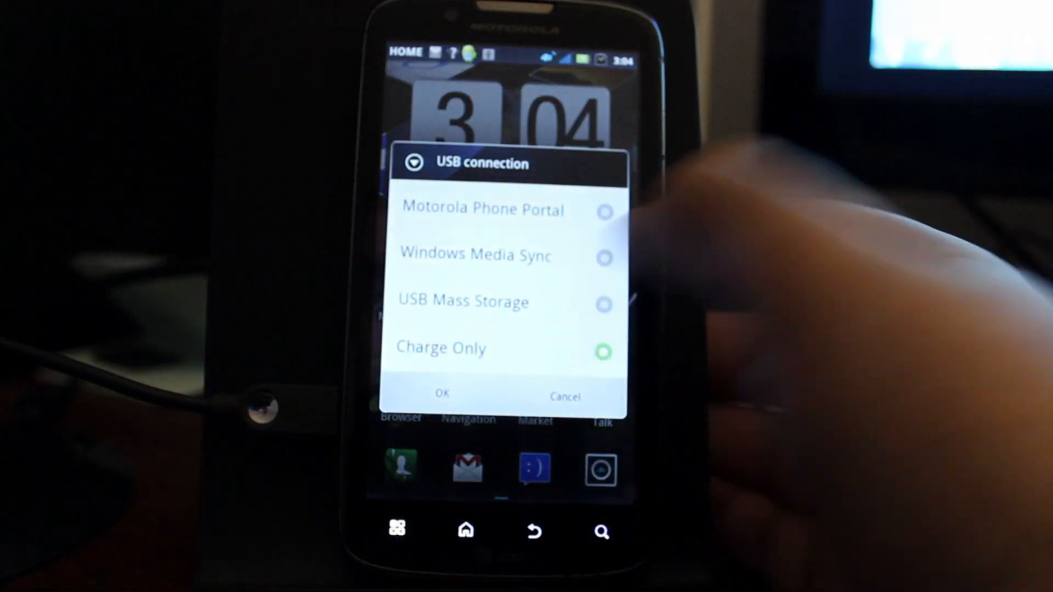
left_click(602, 303)
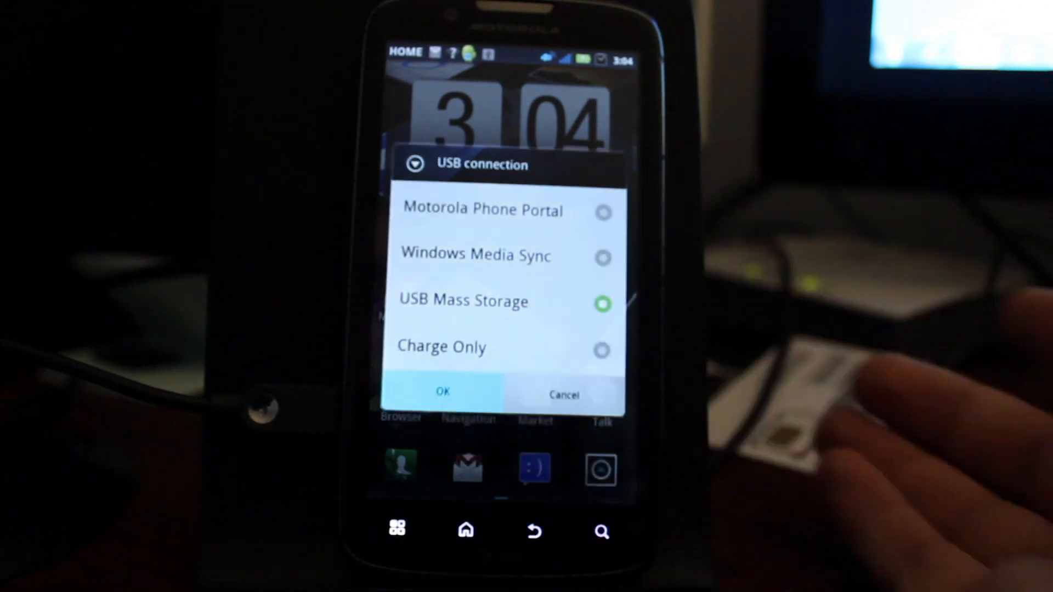
left_click(442, 393)
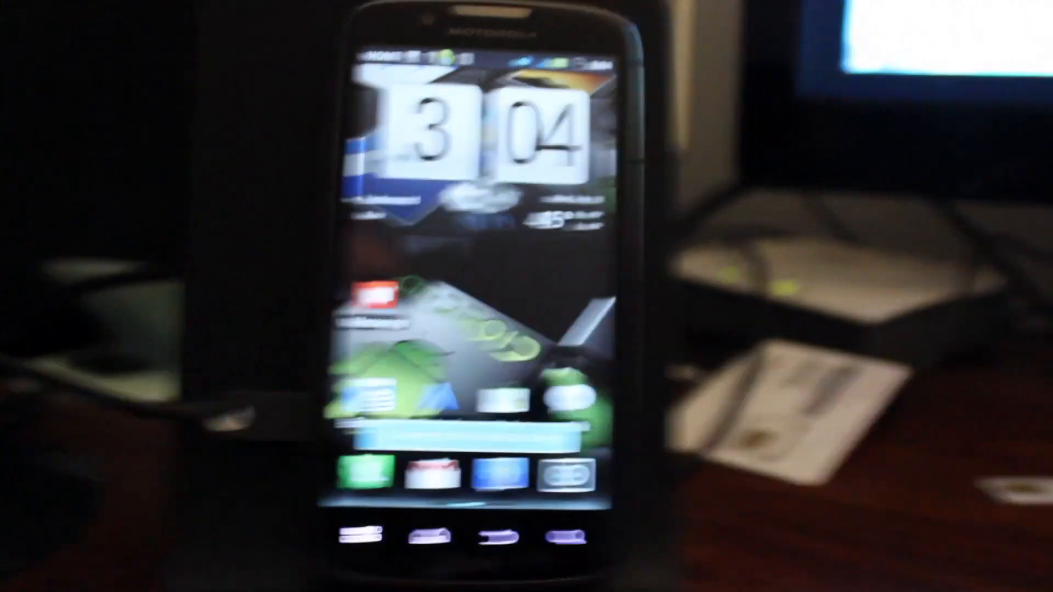